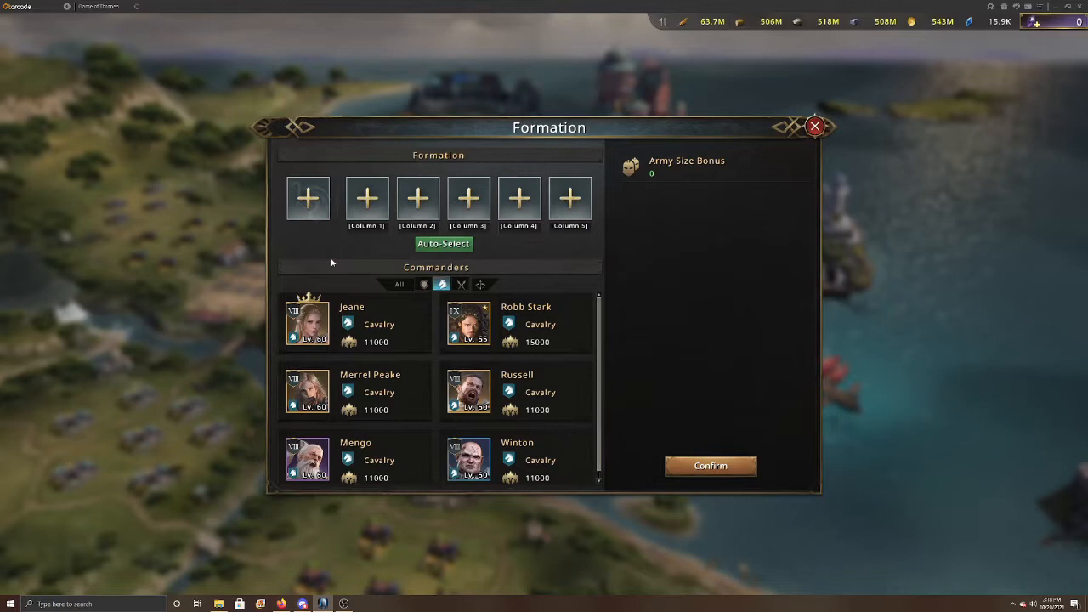
{"action": "mouse_move", "coordinate": [399, 344]}
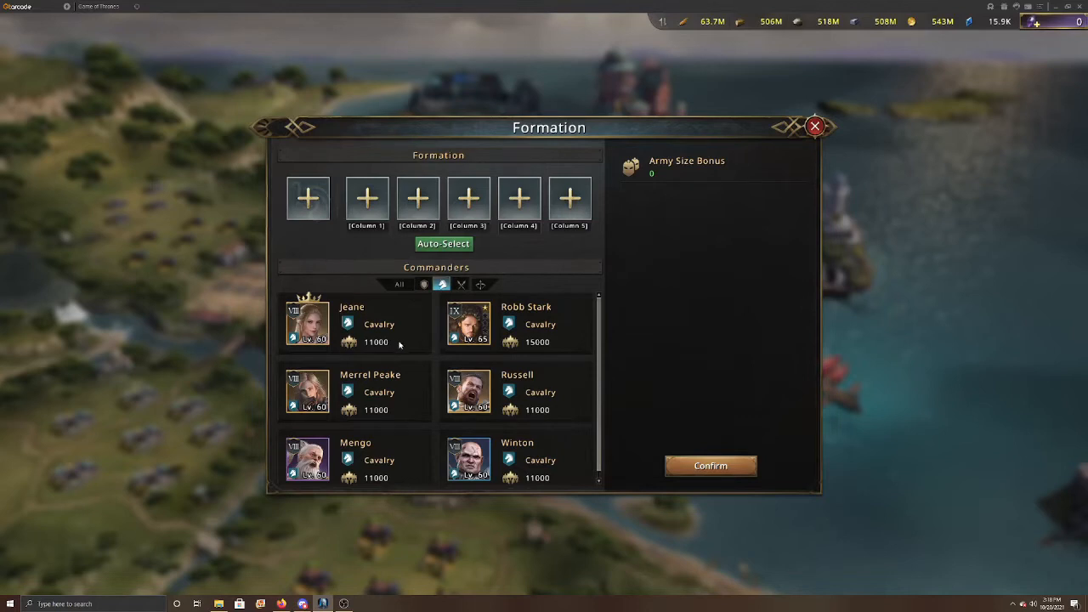
{"action": "mouse_move", "coordinate": [387, 363]}
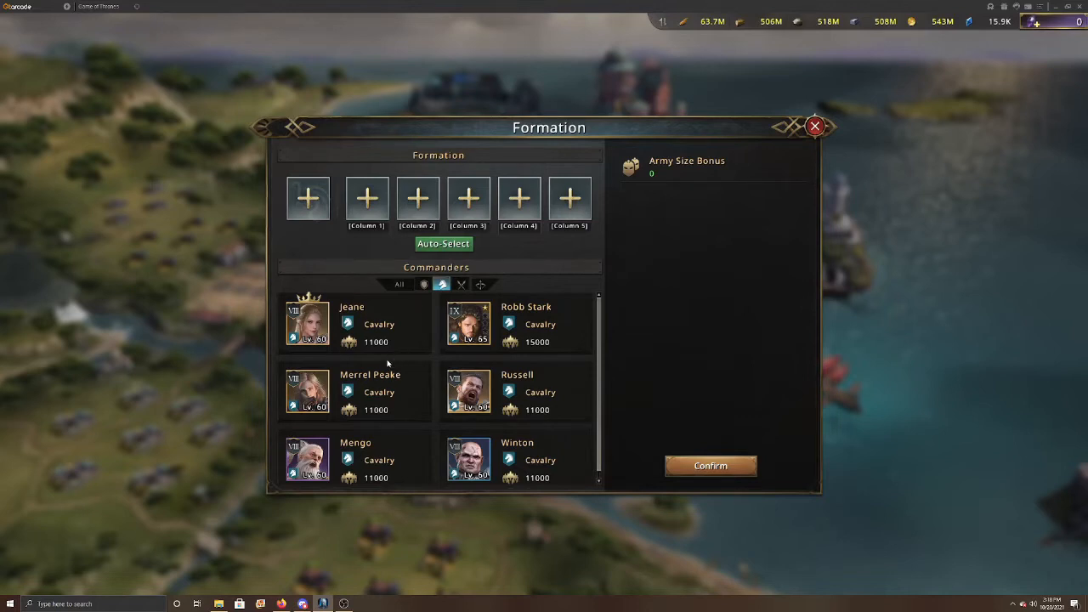
{"action": "mouse_move", "coordinate": [423, 445]}
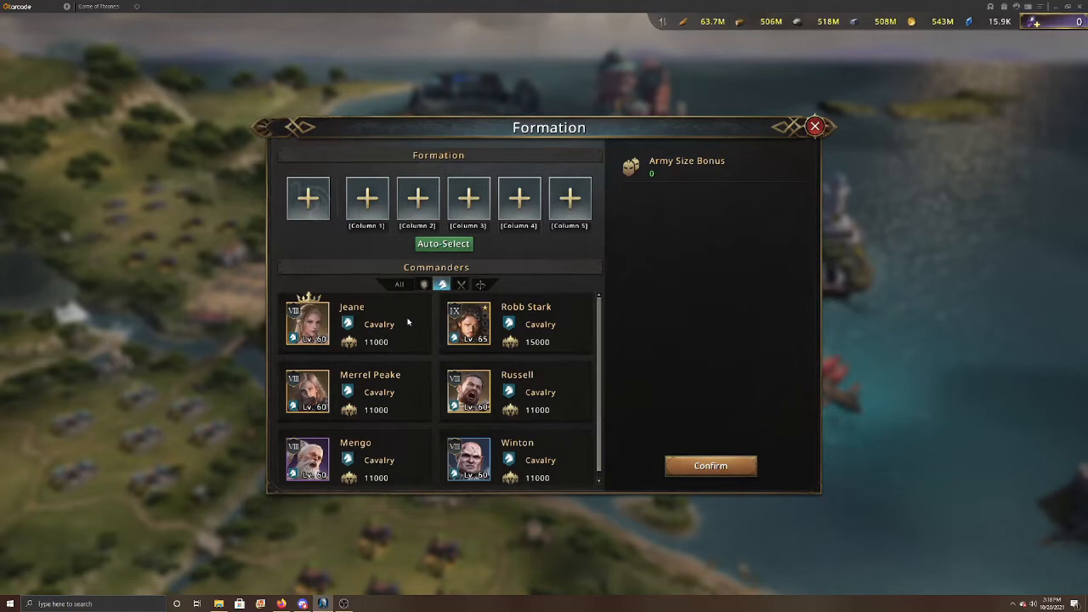
{"action": "mouse_move", "coordinate": [408, 316]}
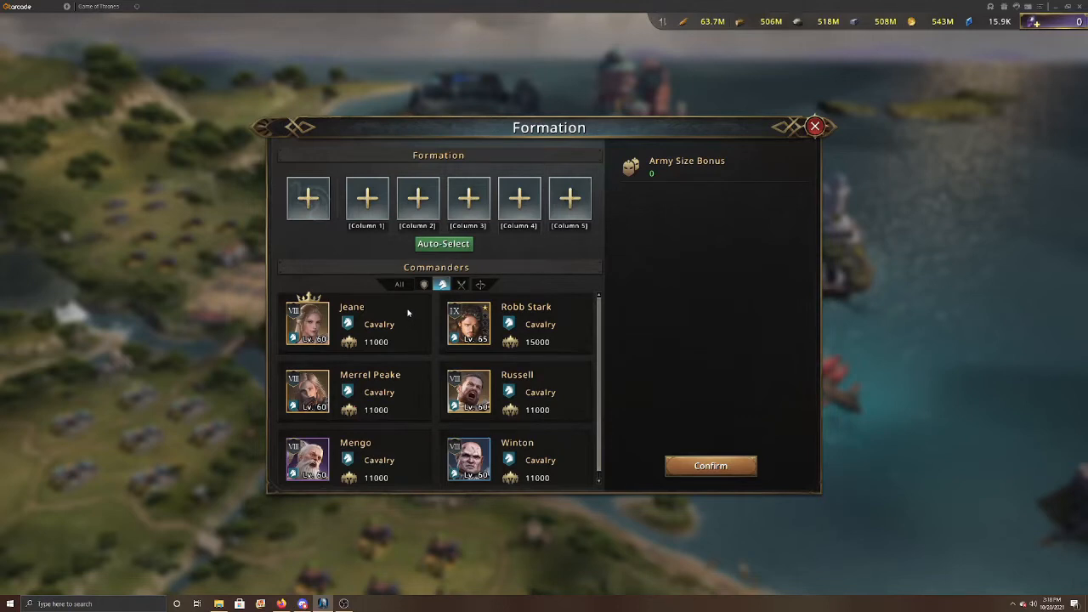
{"action": "mouse_move", "coordinate": [388, 304]}
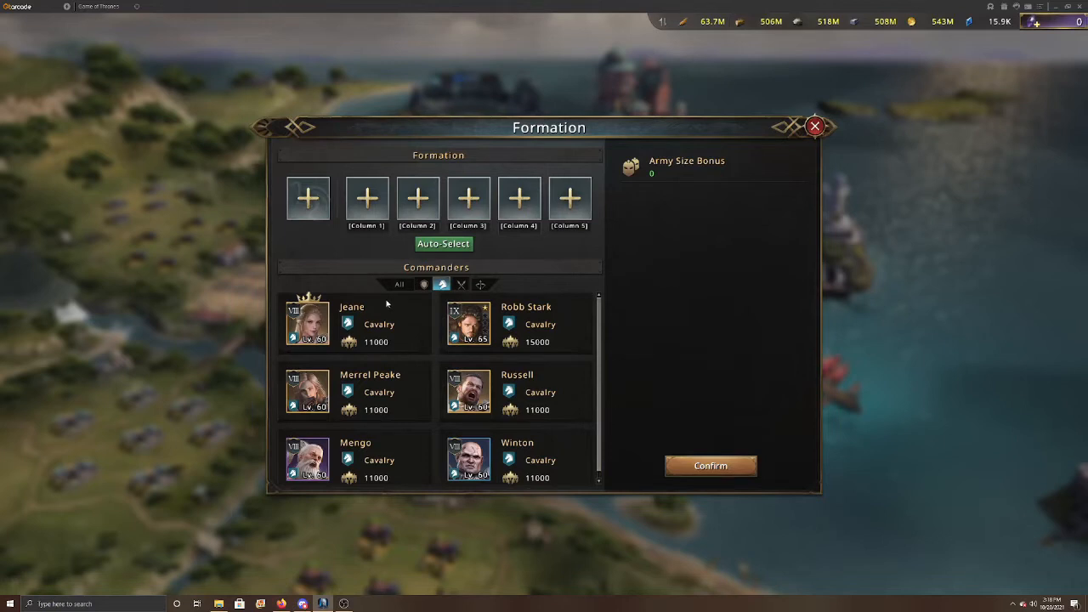
{"action": "mouse_move", "coordinate": [411, 307]}
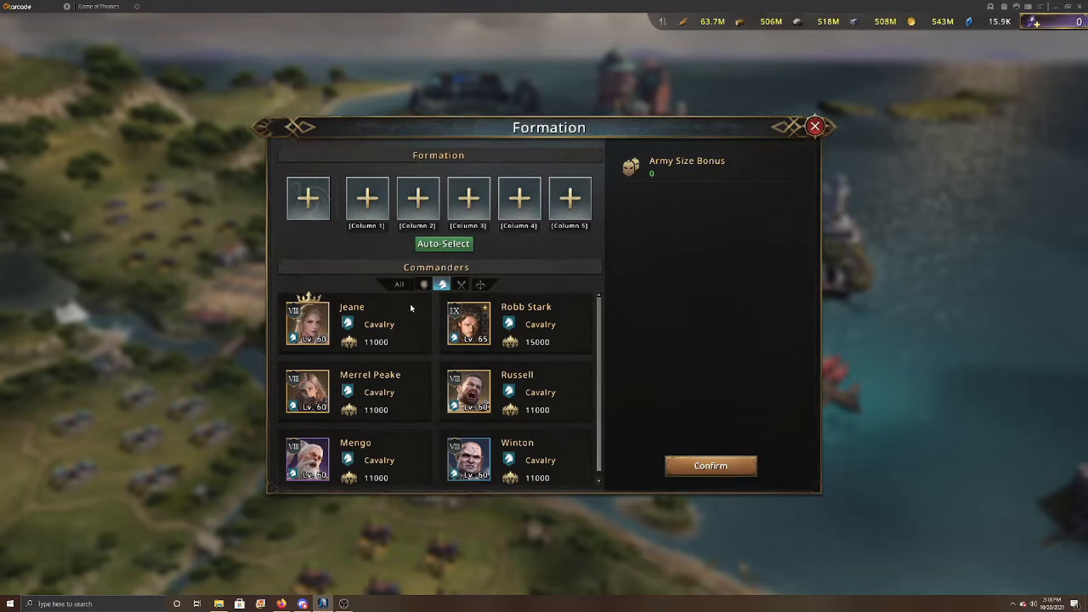
{"action": "mouse_move", "coordinate": [422, 323]}
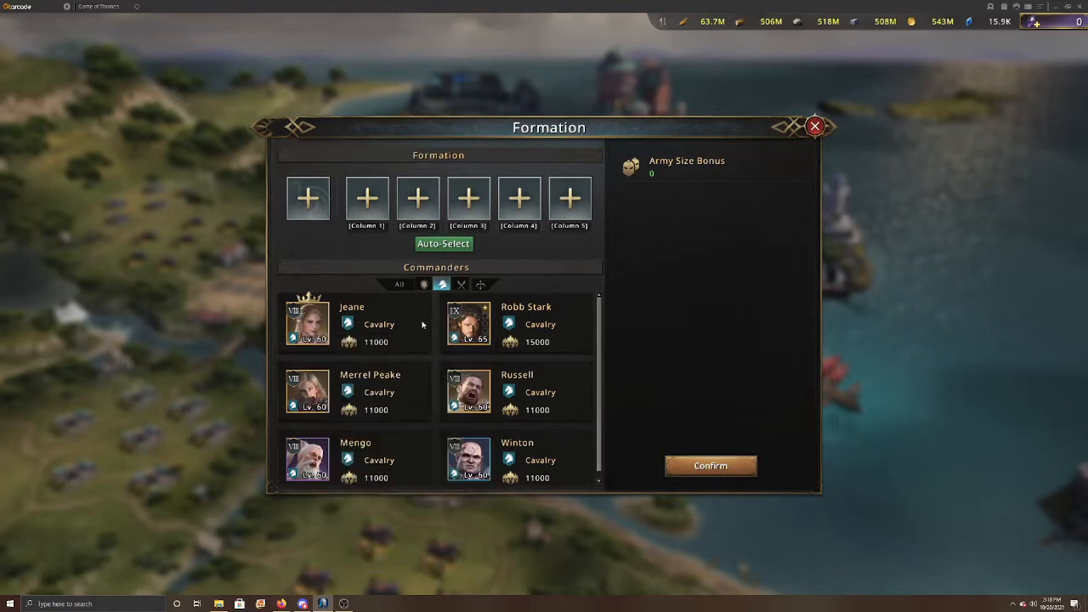
Add a commander card to the empty formation column.
{"action": "left_click", "coordinate": [422, 284]}
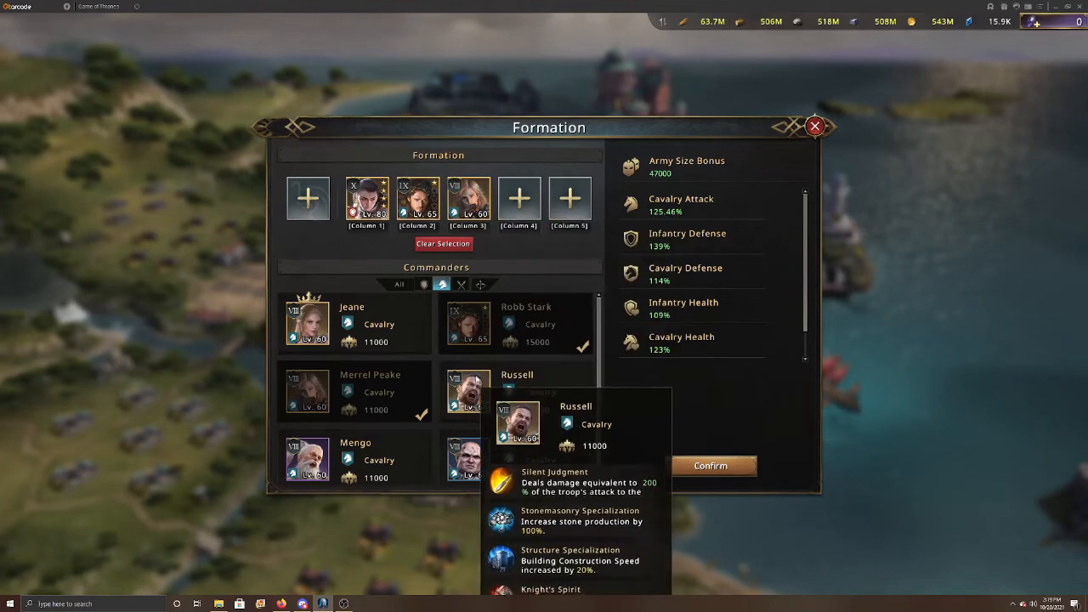
{"action": "mouse_move", "coordinate": [308, 323]}
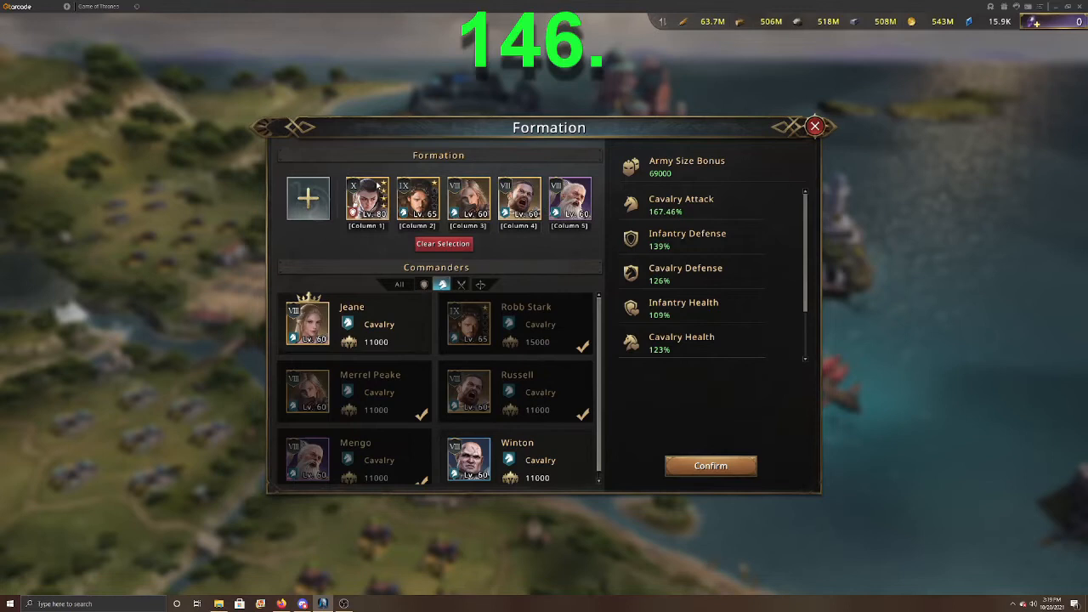
Browse the bowmen commanders, then filter the list to spearmen such as Gorell and Arslan.
{"action": "left_click", "coordinate": [480, 284]}
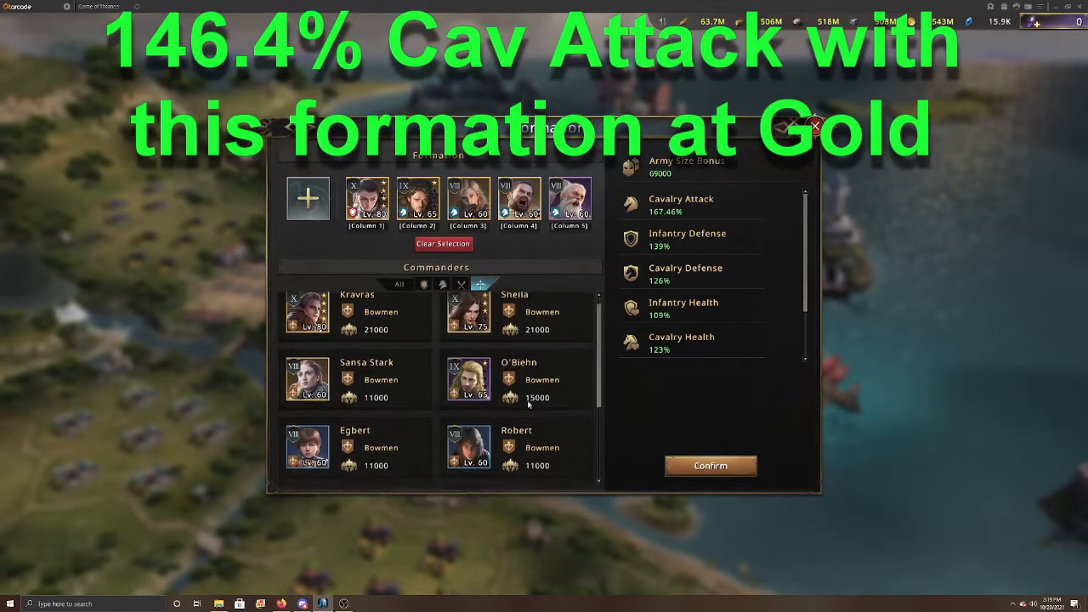
{"action": "scroll", "scroll_direction": "down", "scroll_amount": 3}
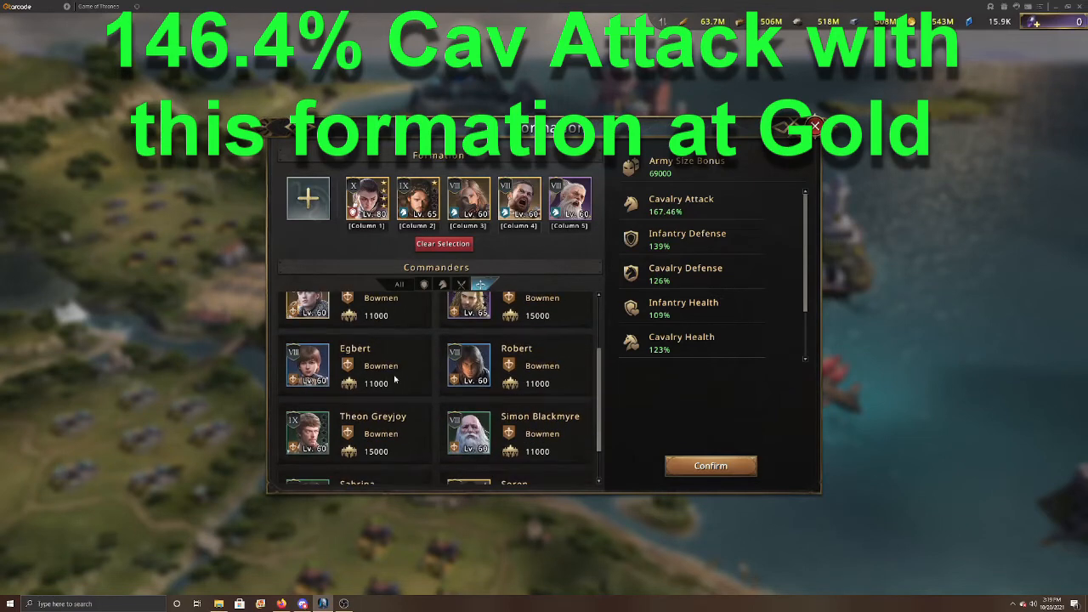
{"action": "left_click", "coordinate": [460, 284]}
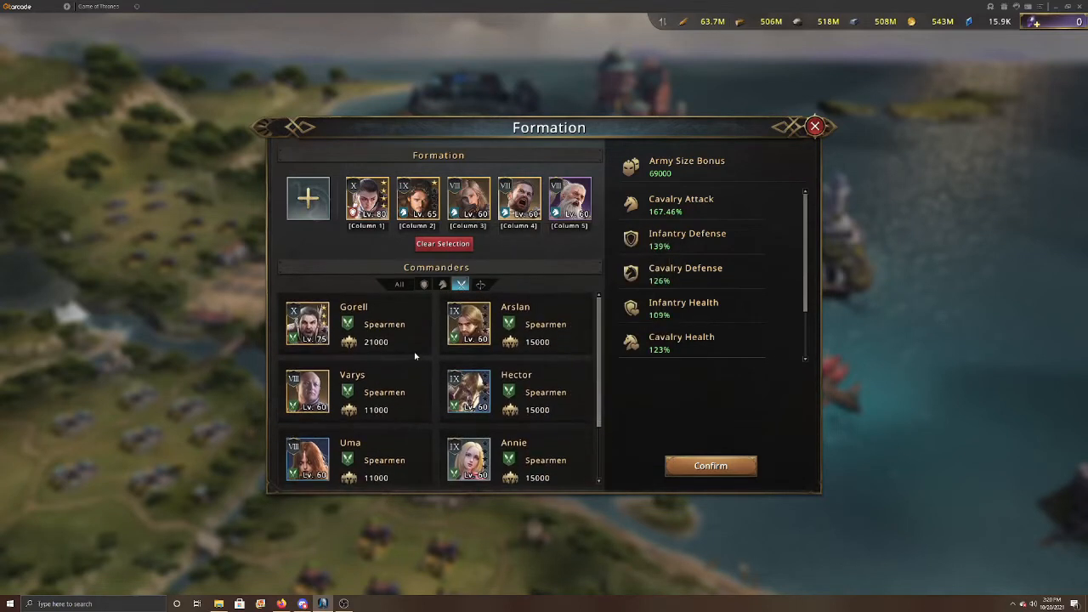
Browse infantry commanders, then switch to cavalry and put Mengo into column 5.
{"action": "left_click", "coordinate": [423, 283]}
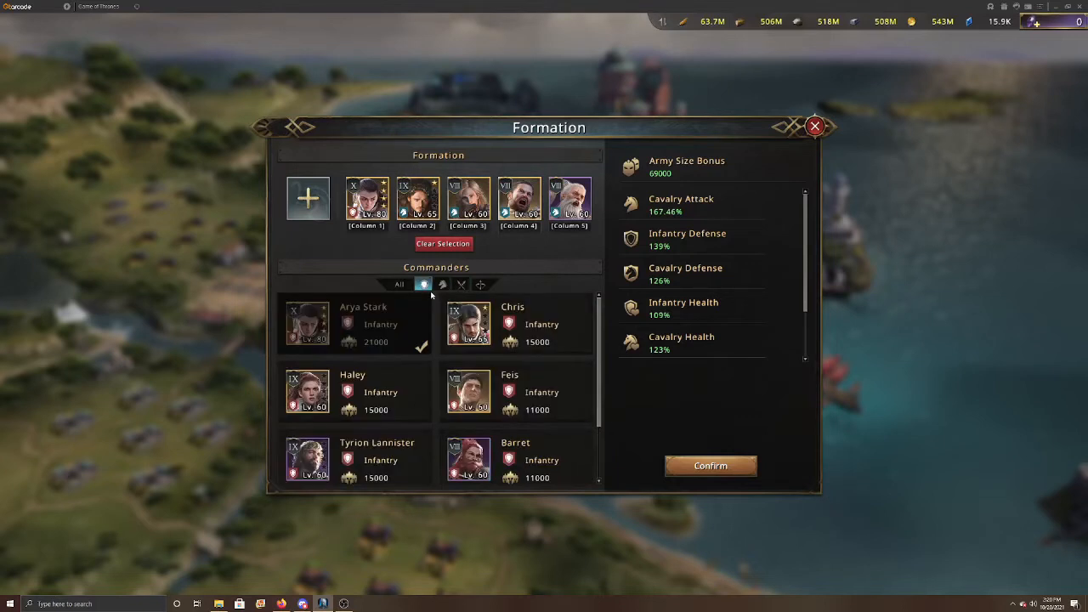
{"action": "scroll", "scroll_direction": "down", "scroll_amount": 3}
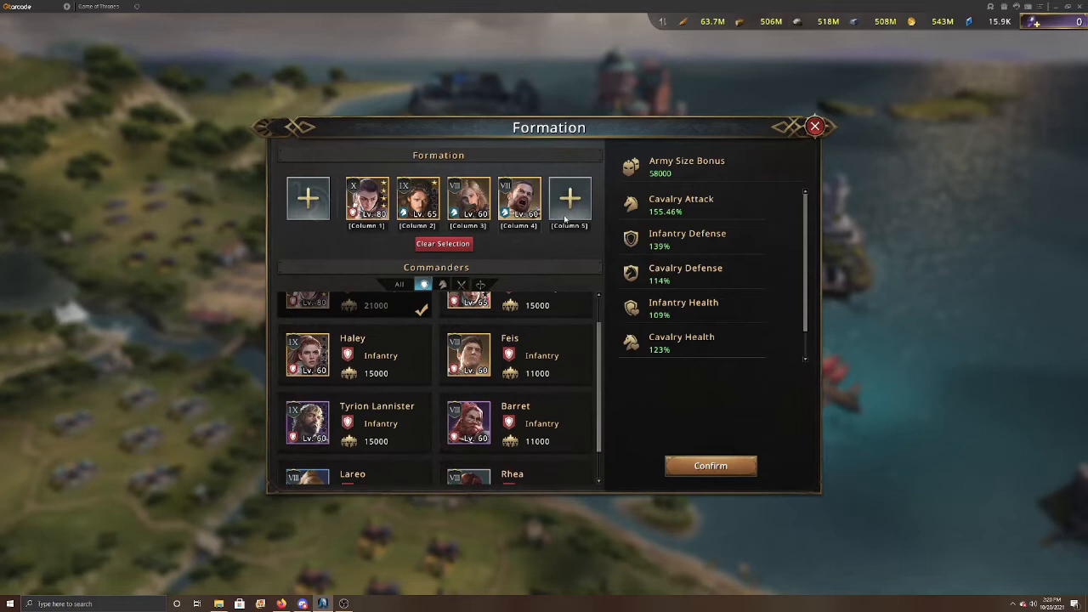
{"action": "left_click", "coordinate": [441, 284]}
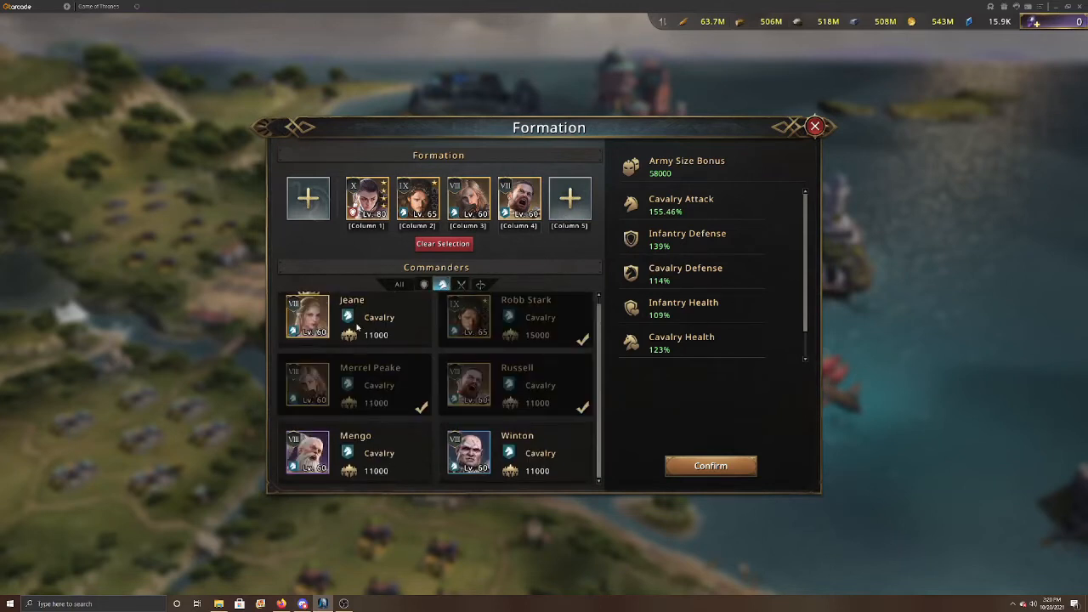
{"action": "left_click", "coordinate": [308, 317]}
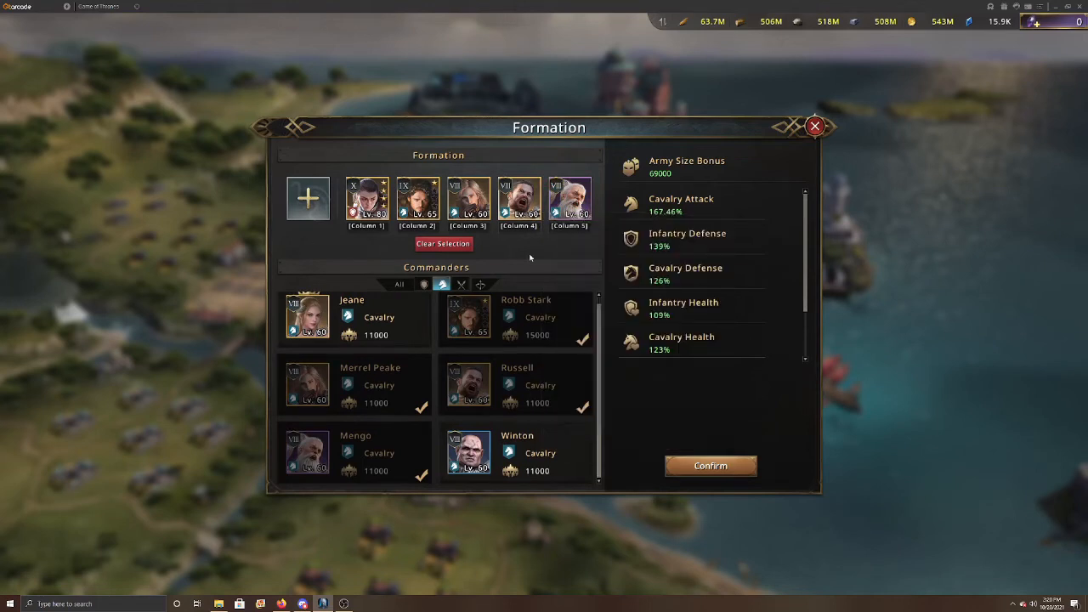
{"action": "mouse_move", "coordinate": [666, 136]}
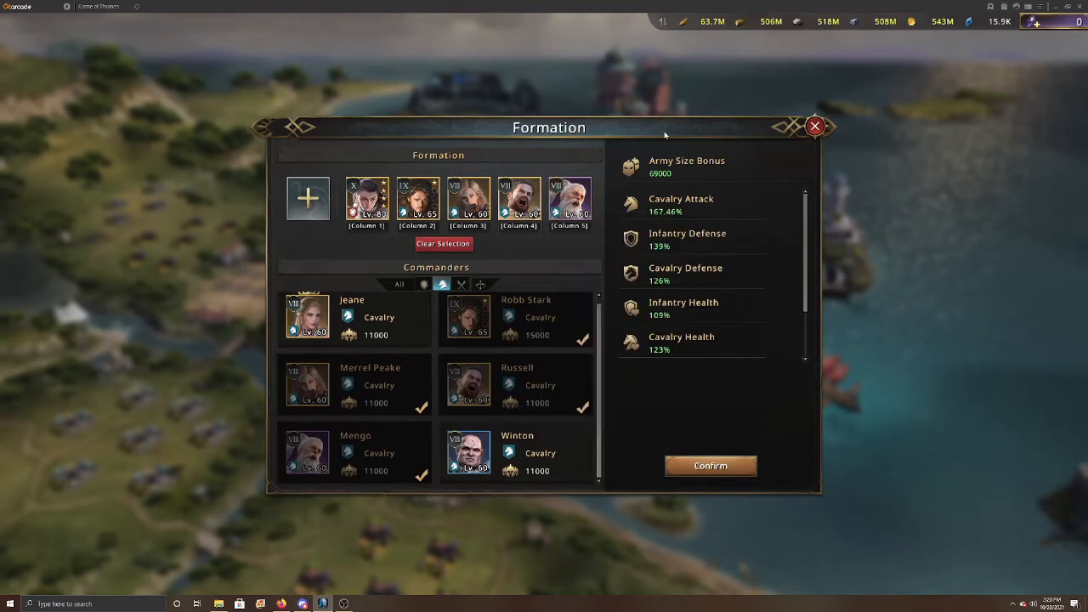
{"action": "mouse_move", "coordinate": [518, 253]}
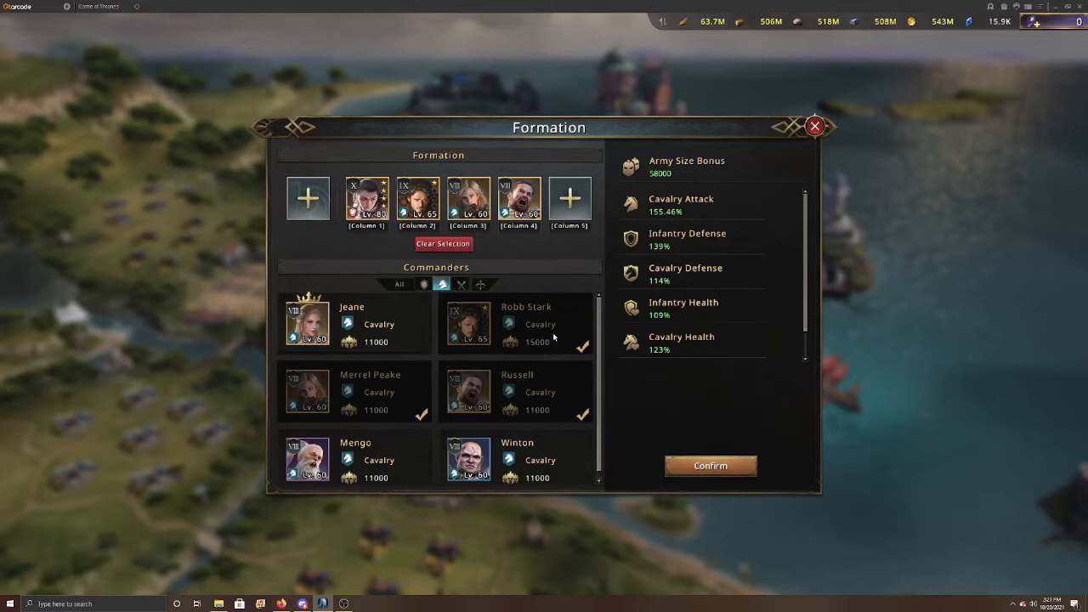
Filter the commander list to infantry and scroll through it.
{"action": "left_click", "coordinate": [423, 284]}
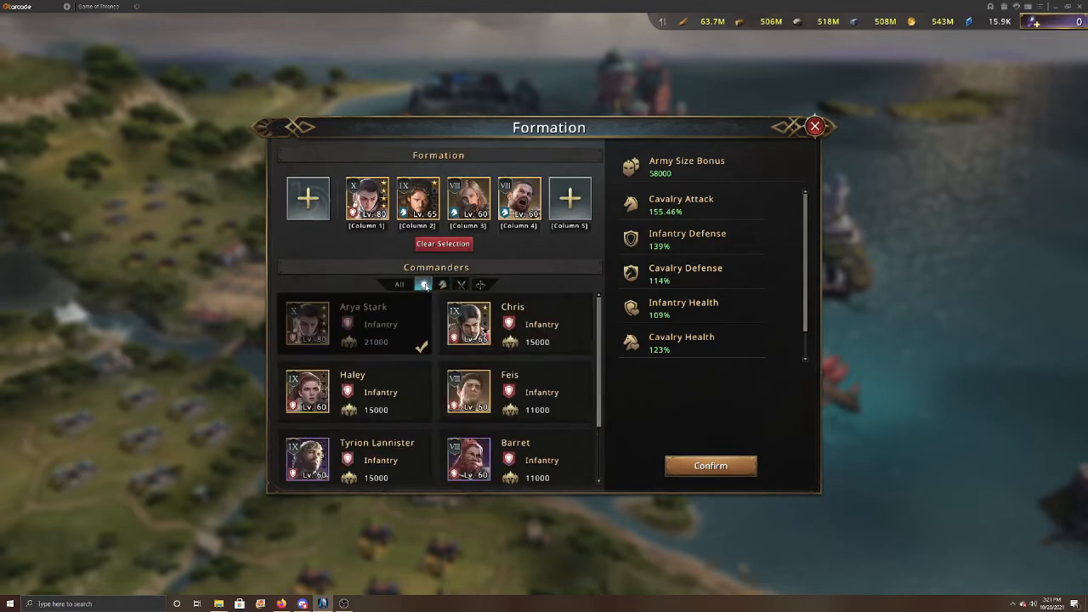
{"action": "mouse_move", "coordinate": [393, 228]}
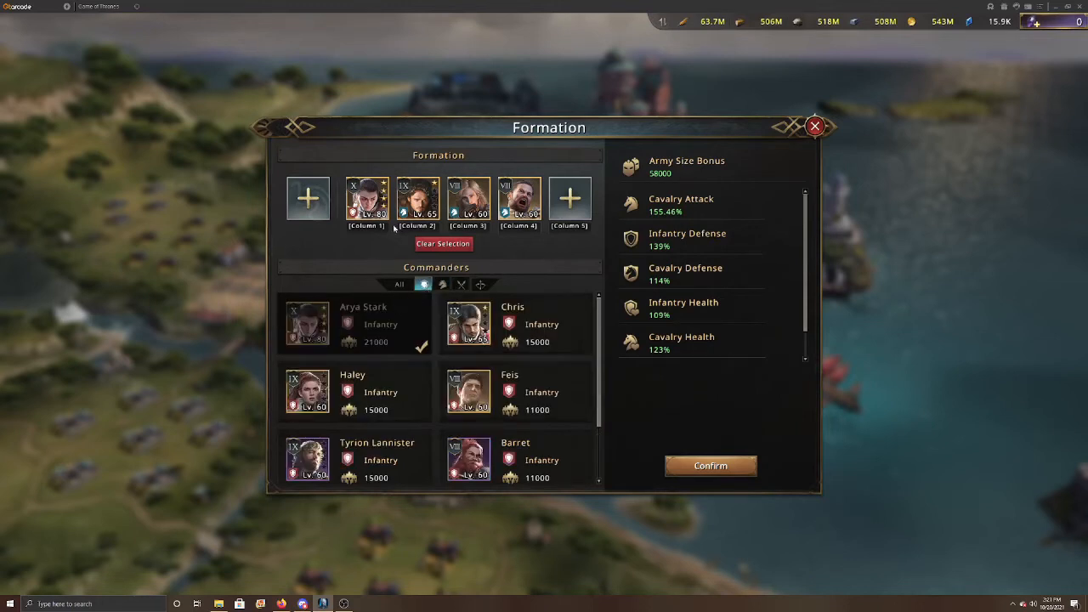
{"action": "mouse_move", "coordinate": [393, 332]}
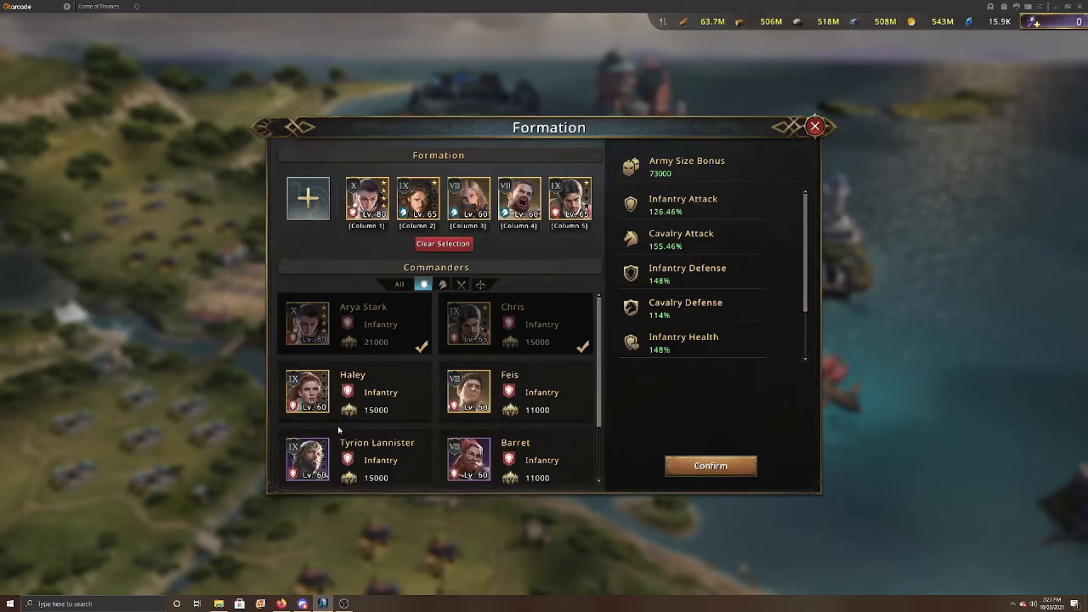
{"action": "scroll", "scroll_direction": "down", "scroll_amount": 3}
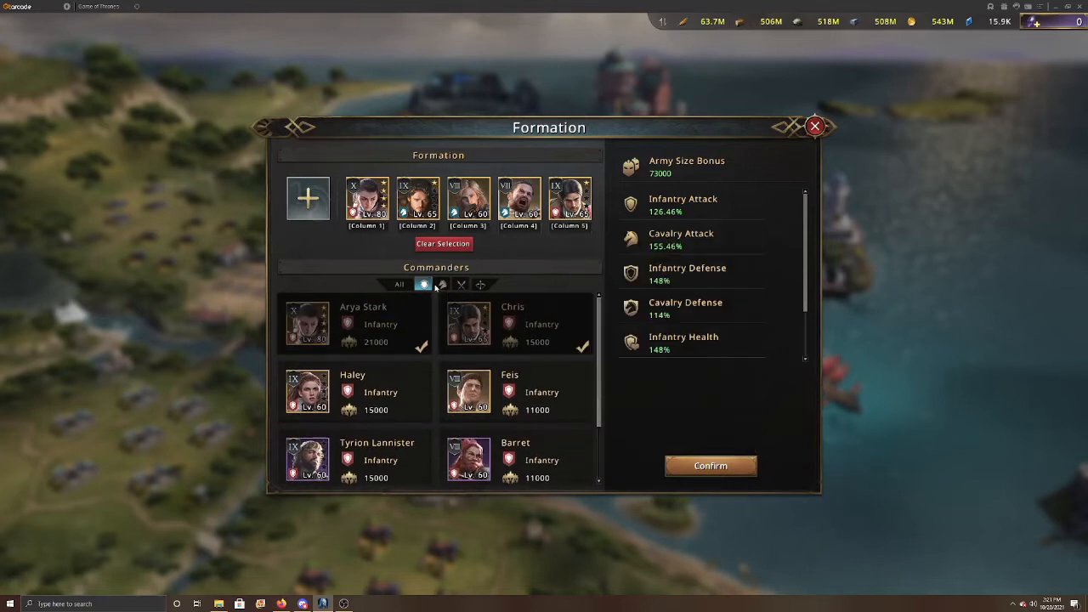
{"action": "mouse_move", "coordinate": [537, 314]}
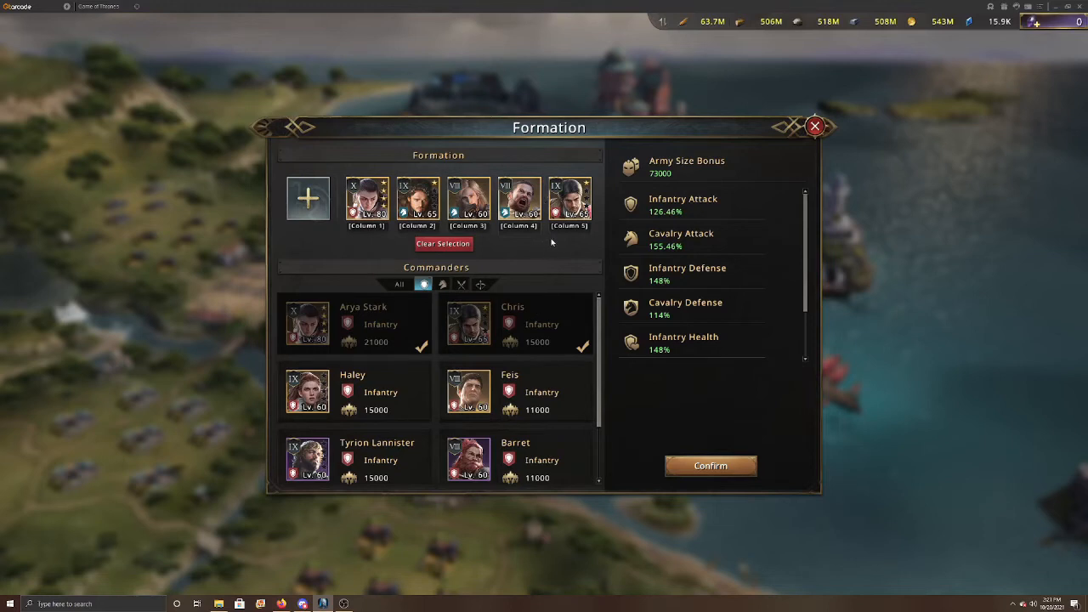
{"action": "mouse_move", "coordinate": [539, 251]}
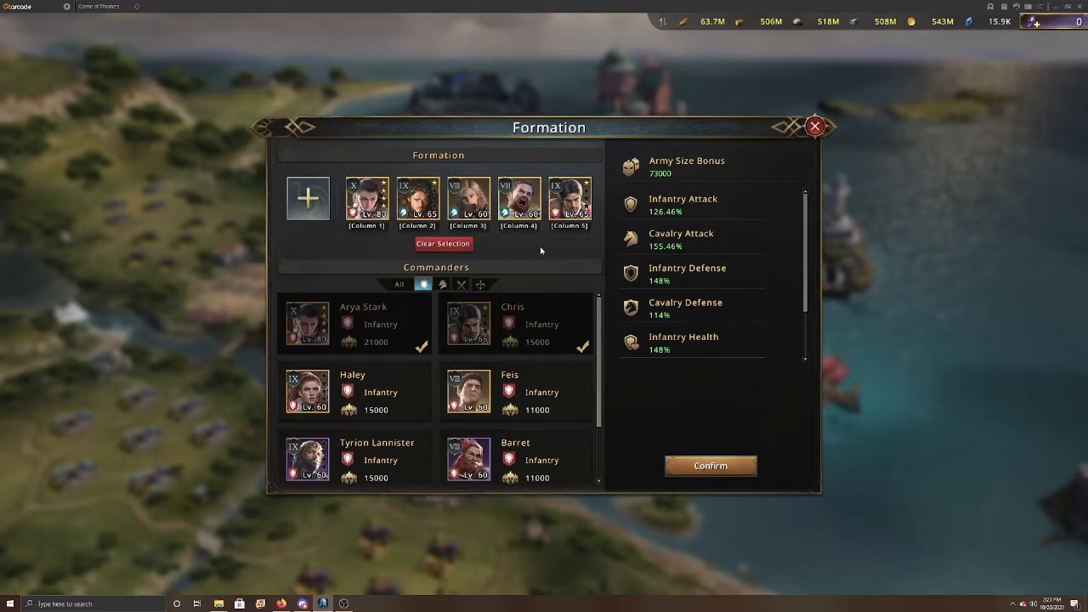
Remove Chris from column 5 and browse the spearmen commanders.
{"action": "left_click", "coordinate": [569, 200]}
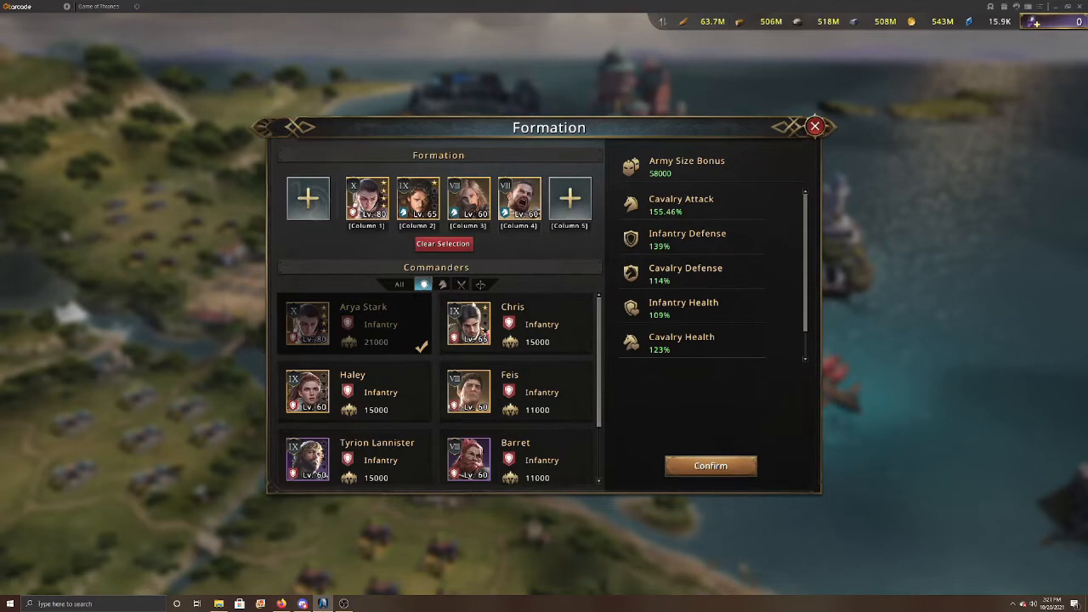
{"action": "left_click", "coordinate": [461, 283]}
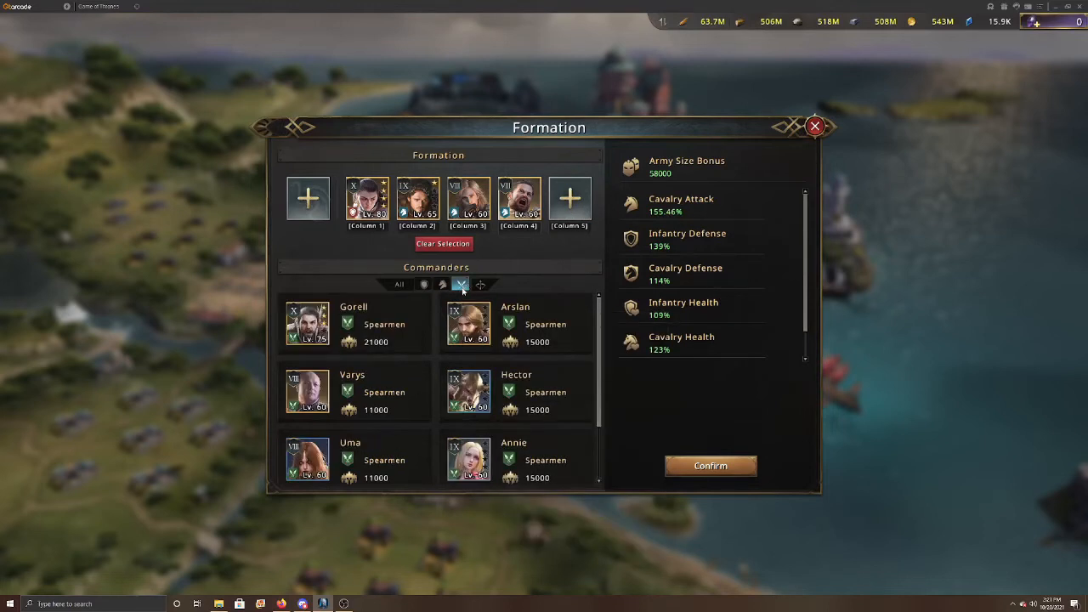
{"action": "mouse_move", "coordinate": [306, 323]}
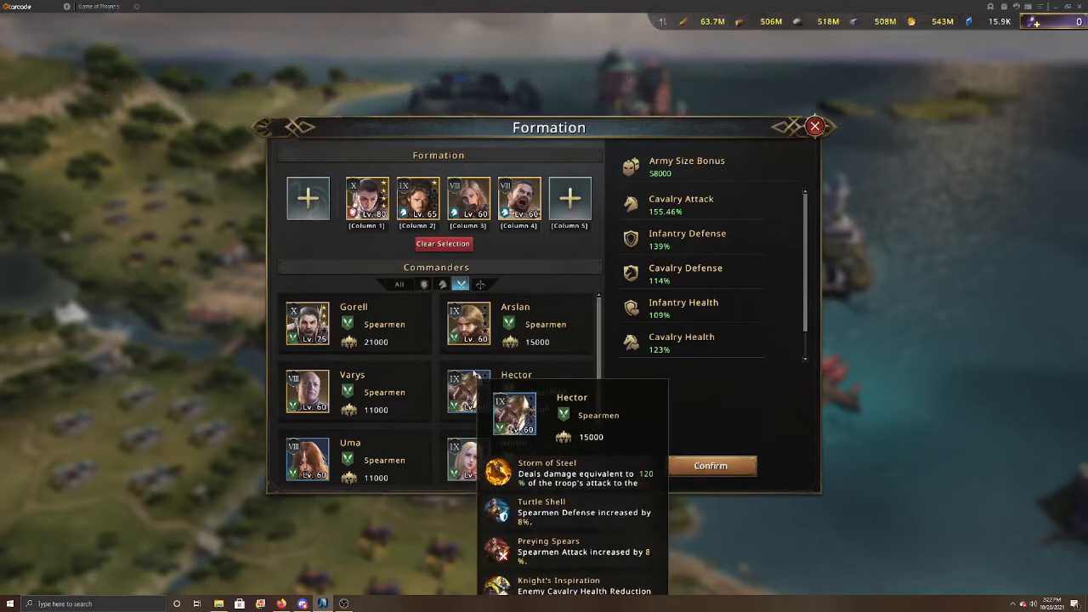
{"action": "scroll", "scroll_direction": "down", "scroll_amount": 3}
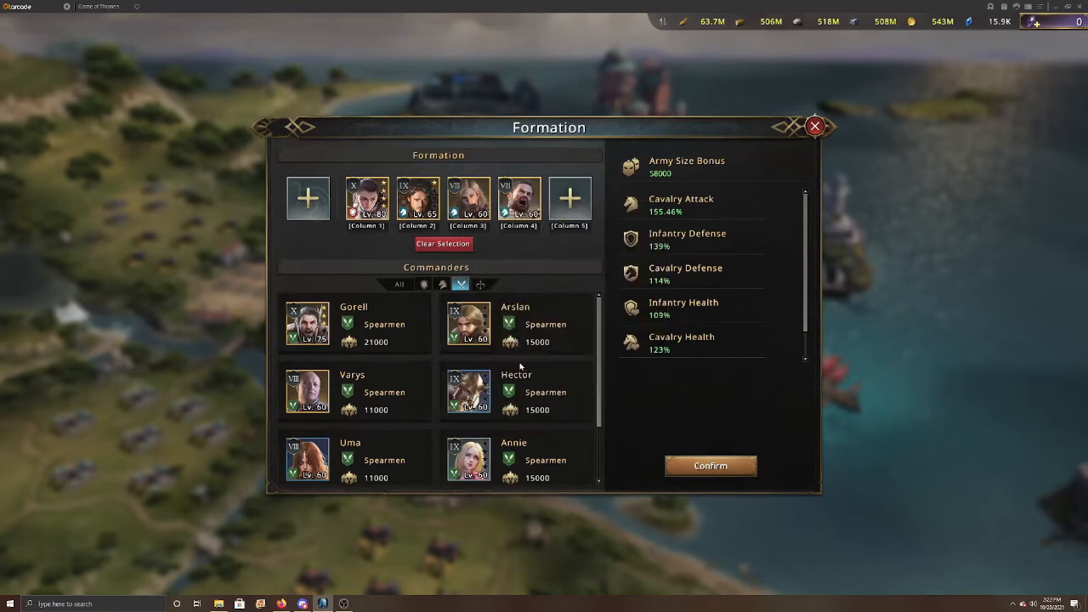
{"action": "mouse_move", "coordinate": [511, 416]}
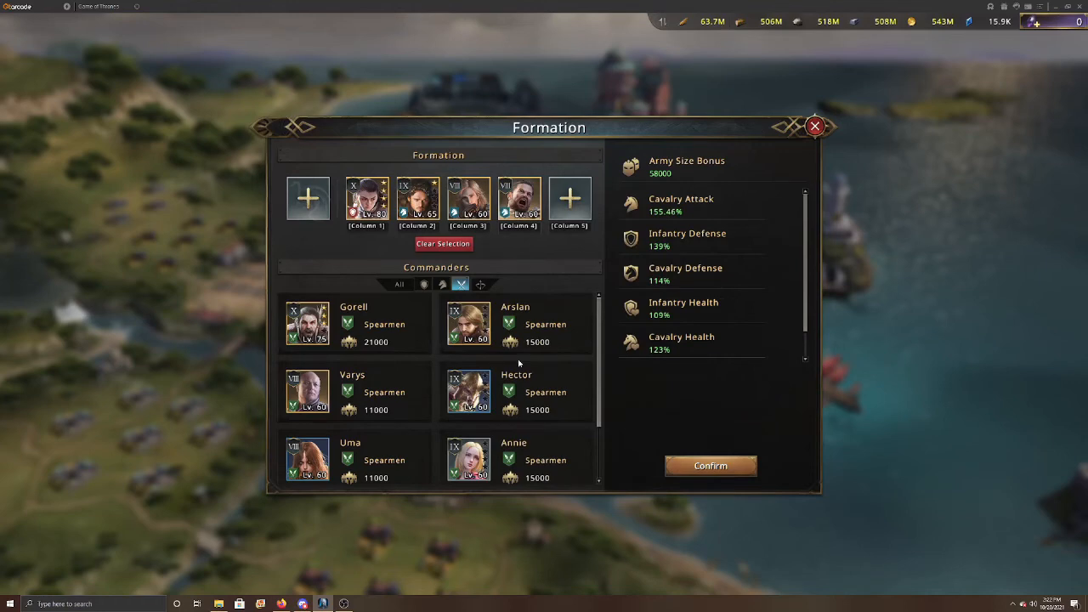
Open Gorell's awakening page and review his full upgrade-effects Stats list.
{"action": "left_click", "coordinate": [307, 324]}
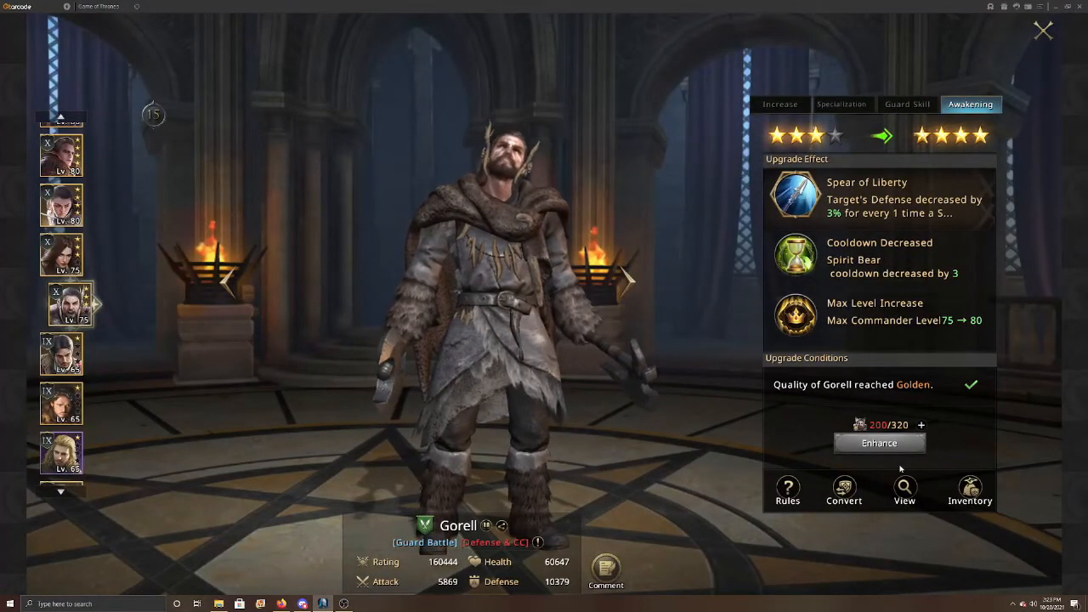
{"action": "left_click", "coordinate": [903, 487]}
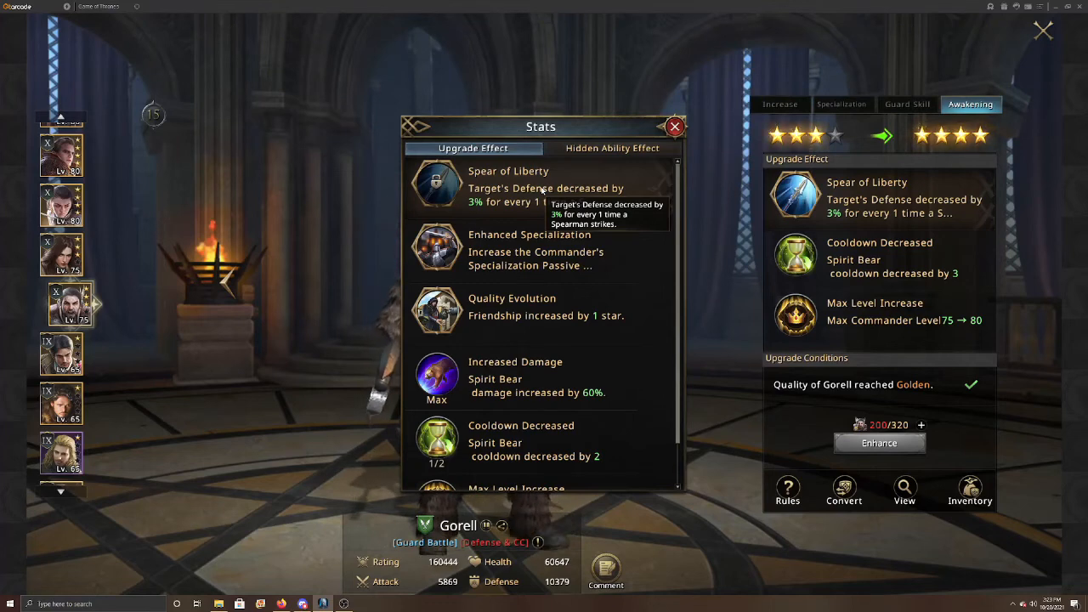
{"action": "left_click", "coordinate": [675, 126]}
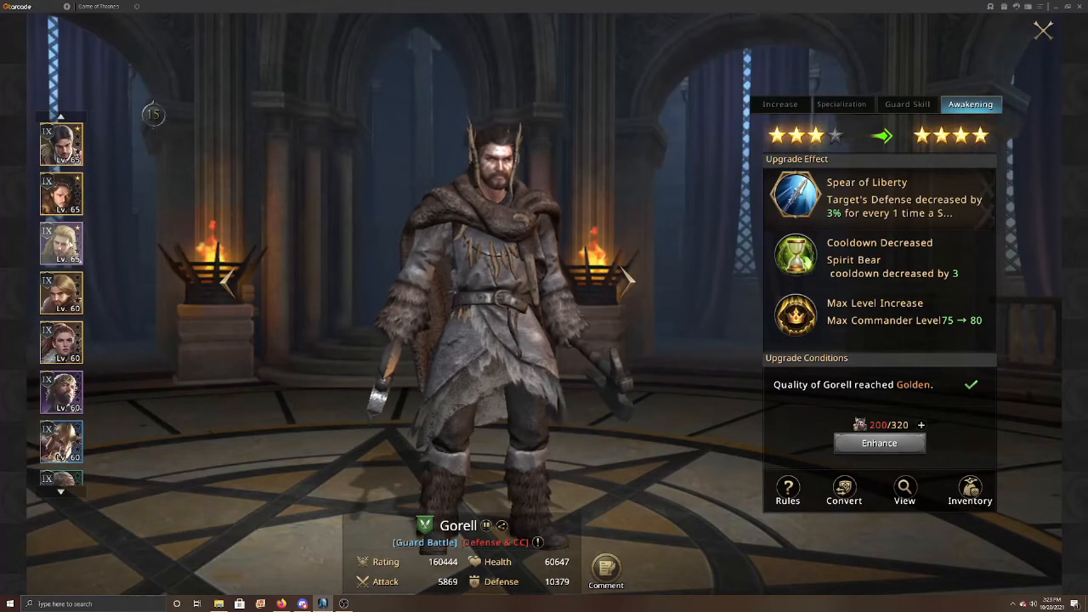
Check Arslan's awakening effects, including Pain Inhibition, then move on to Hector's.
{"action": "left_click", "coordinate": [70, 304]}
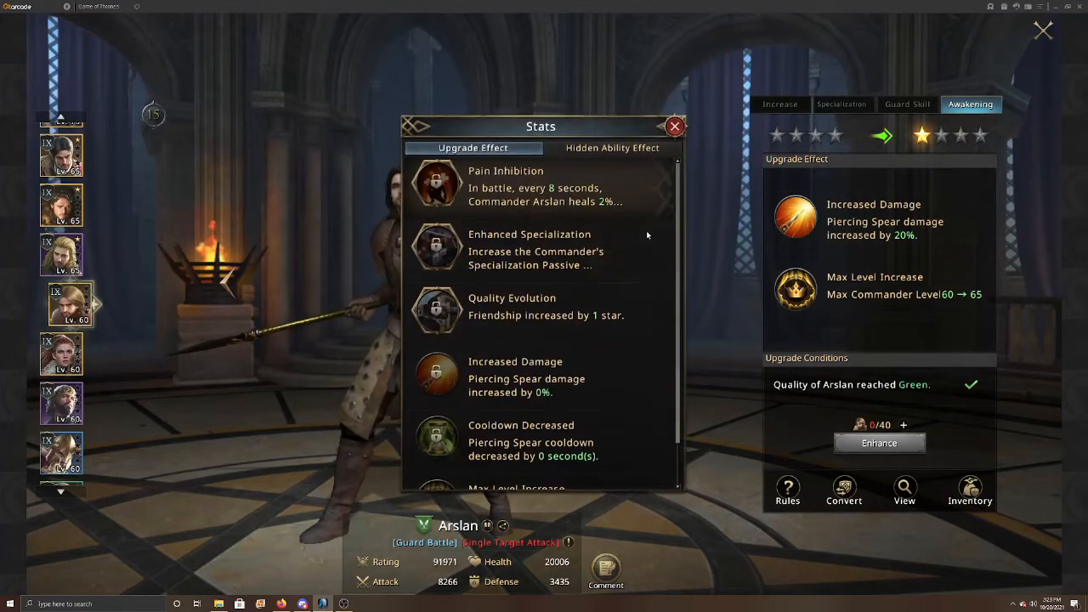
{"action": "mouse_move", "coordinate": [544, 186]}
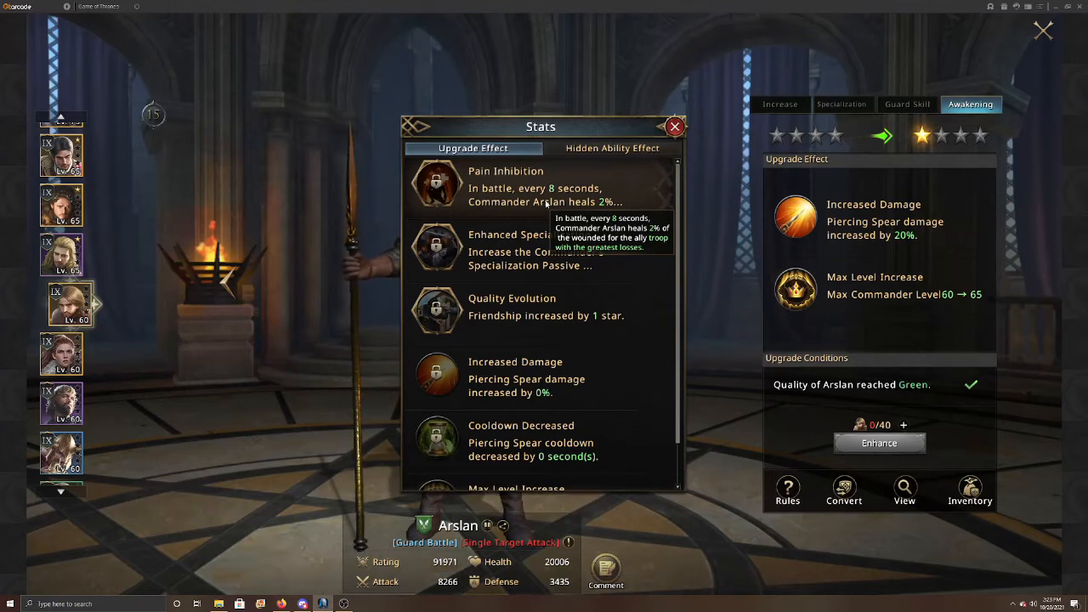
{"action": "left_click", "coordinate": [675, 126]}
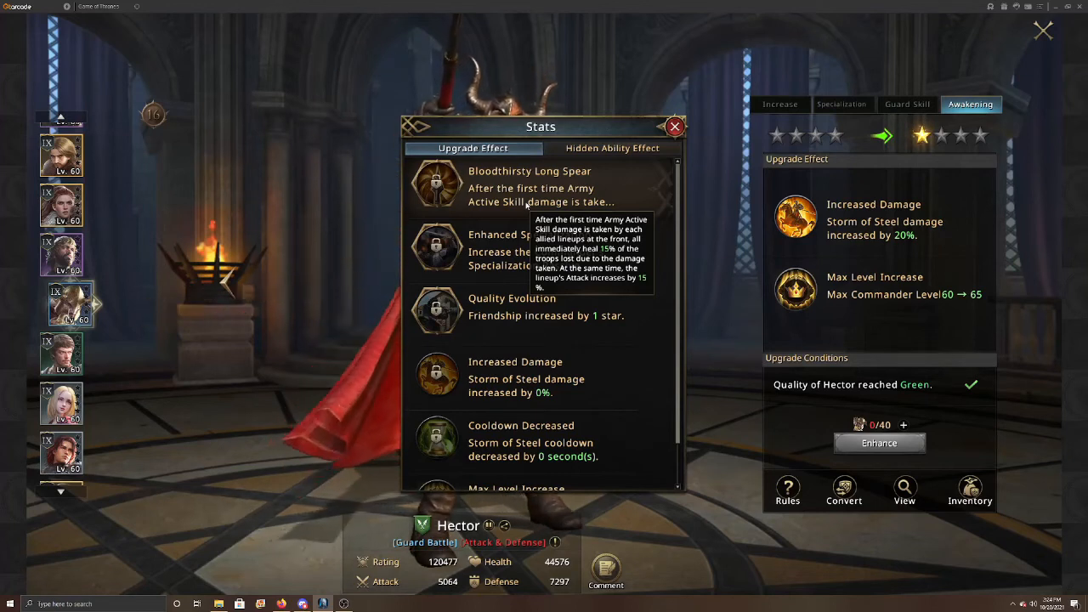
{"action": "mouse_move", "coordinate": [551, 222]}
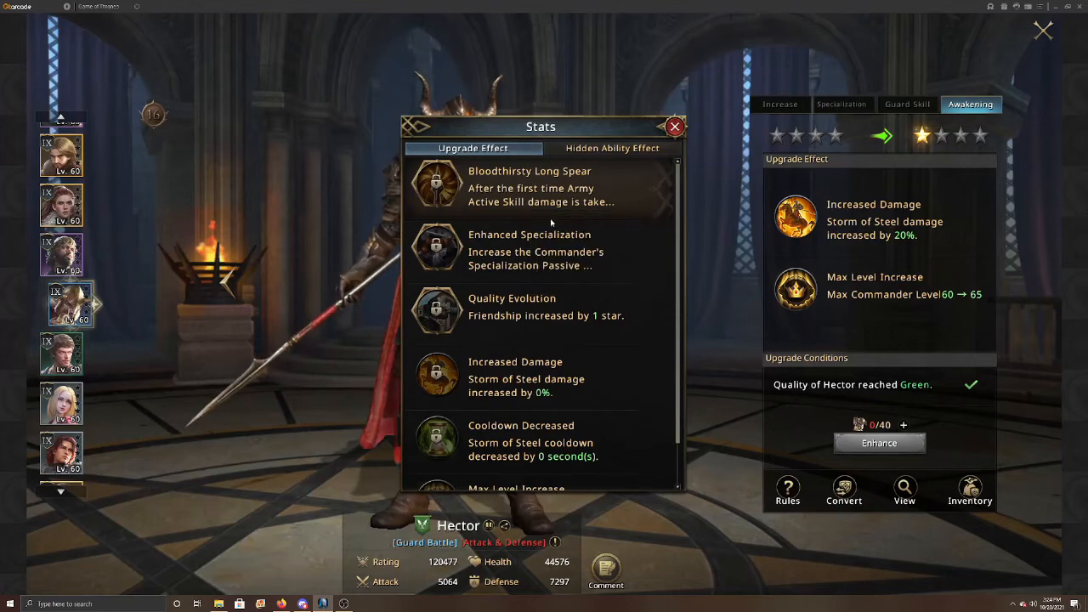
Close Hector's commander page to return to the spearmen list.
{"action": "left_click", "coordinate": [675, 127]}
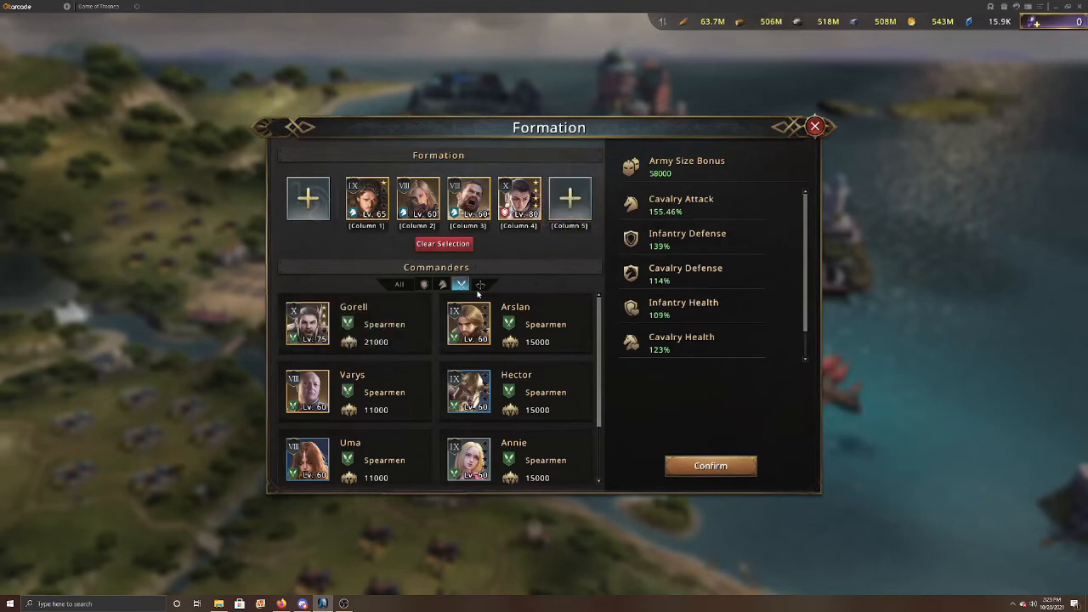
Filter to bowmen, try Simon Blackmyre in column 5, then remove him.
{"action": "left_click", "coordinate": [480, 283]}
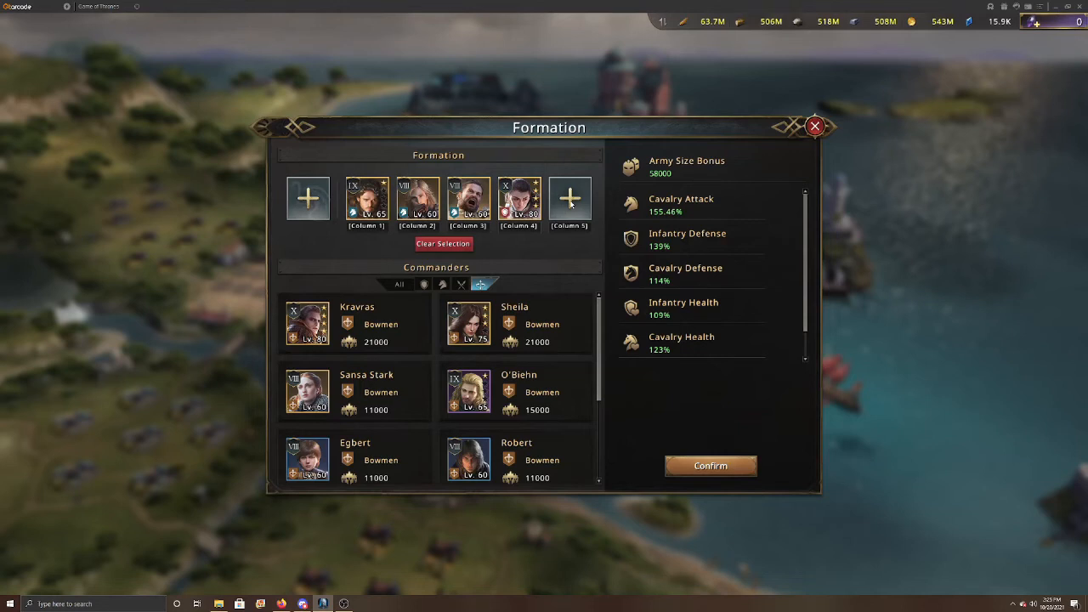
{"action": "scroll", "scroll_direction": "down", "scroll_amount": 3}
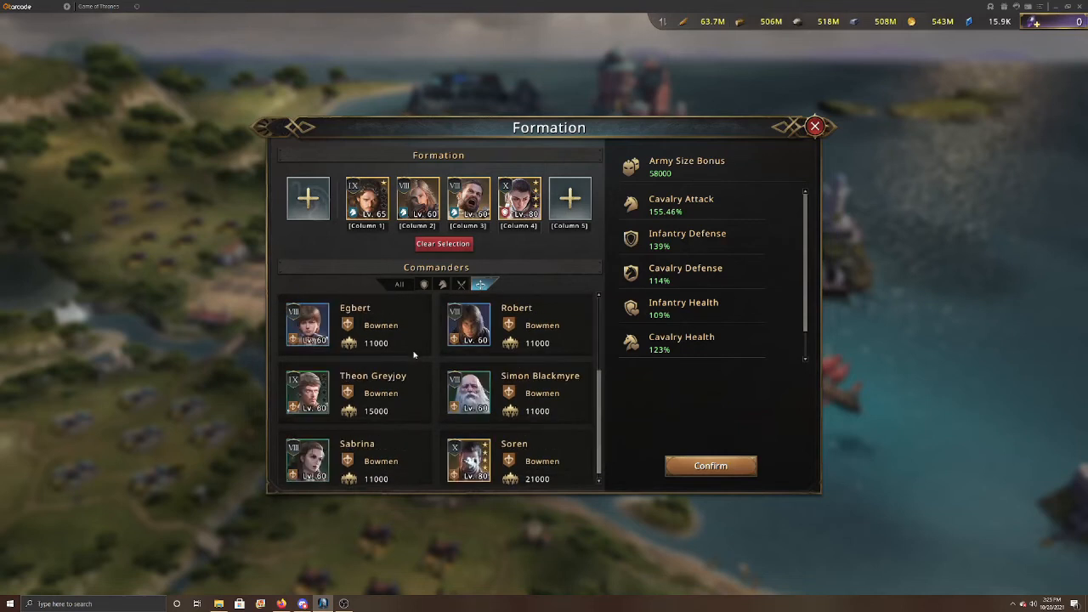
{"action": "scroll", "scroll_direction": "up", "scroll_amount": 3}
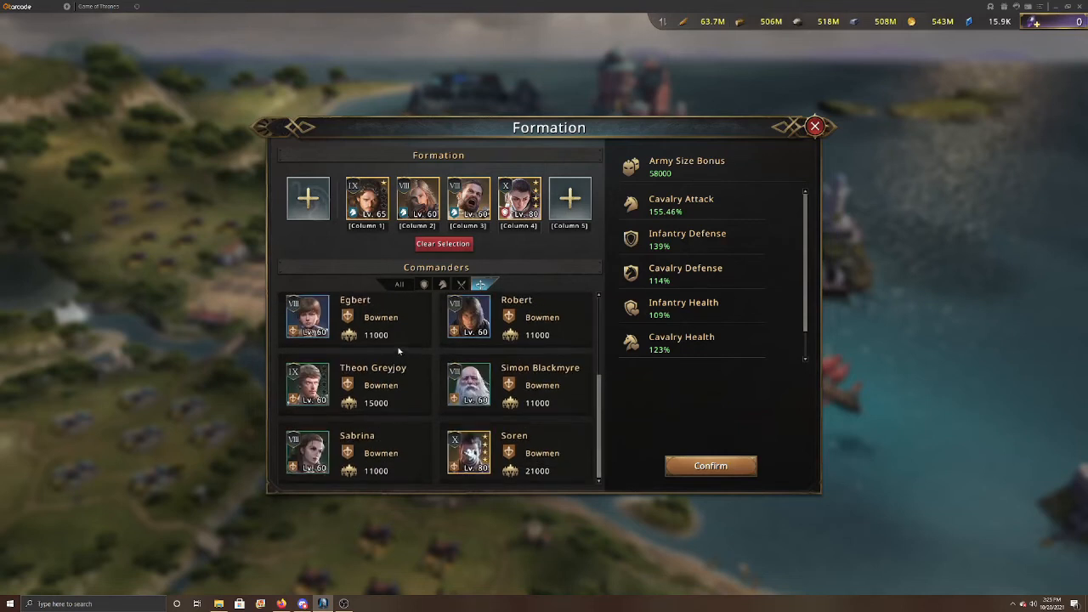
{"action": "left_click", "coordinate": [307, 385]}
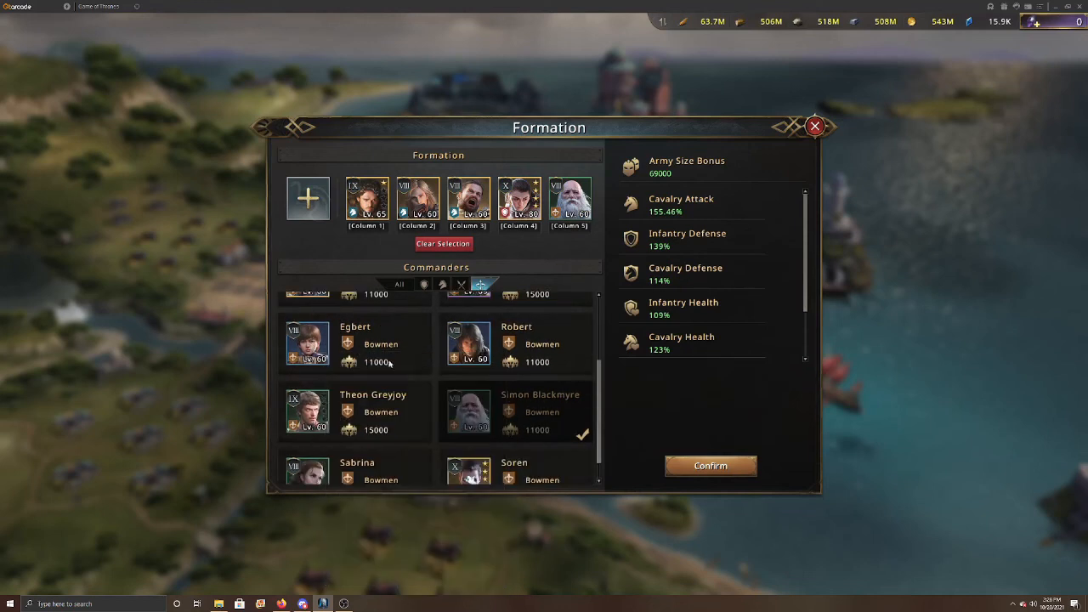
{"action": "scroll", "scroll_direction": "up", "scroll_amount": 3}
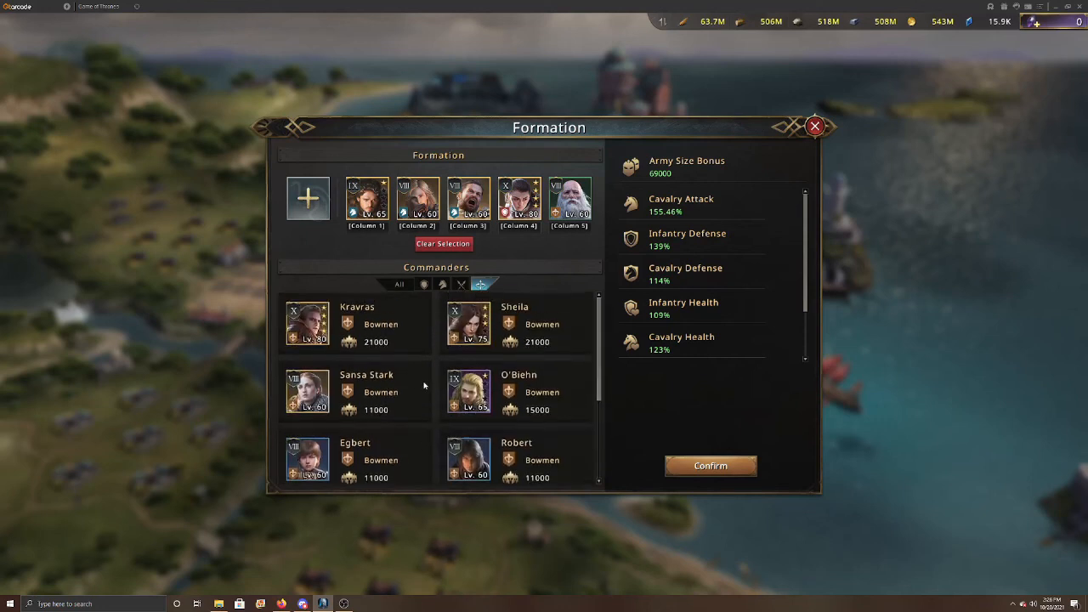
{"action": "left_click", "coordinate": [570, 202]}
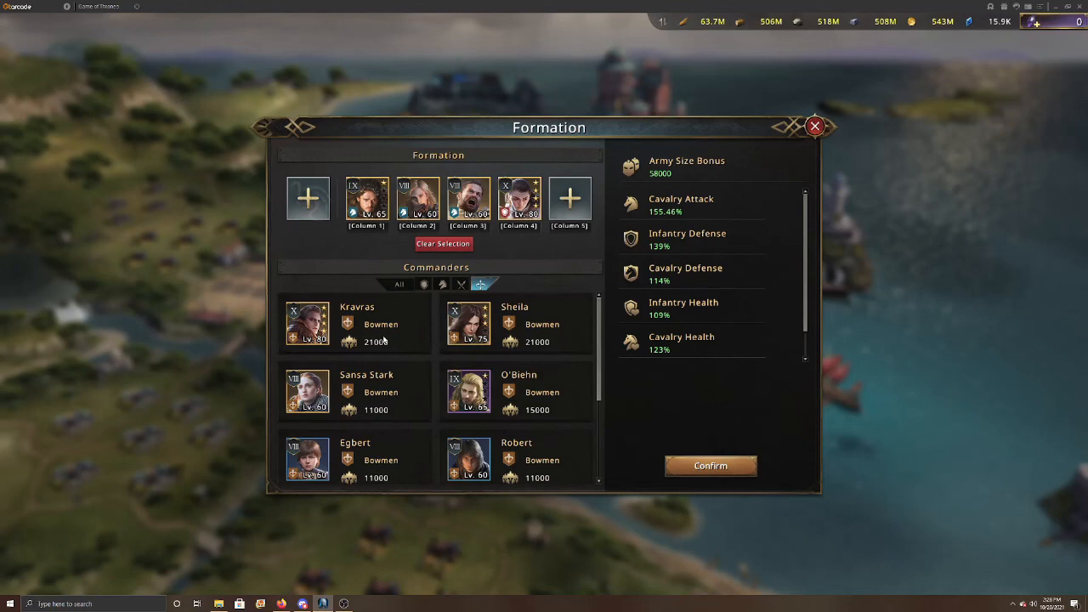
{"action": "mouse_move", "coordinate": [423, 363]}
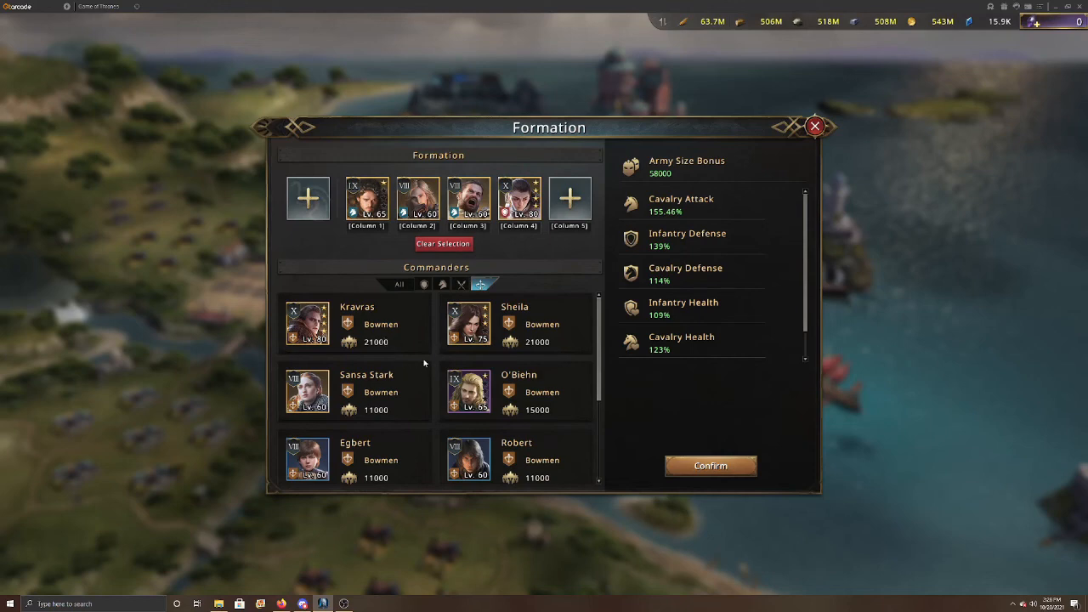